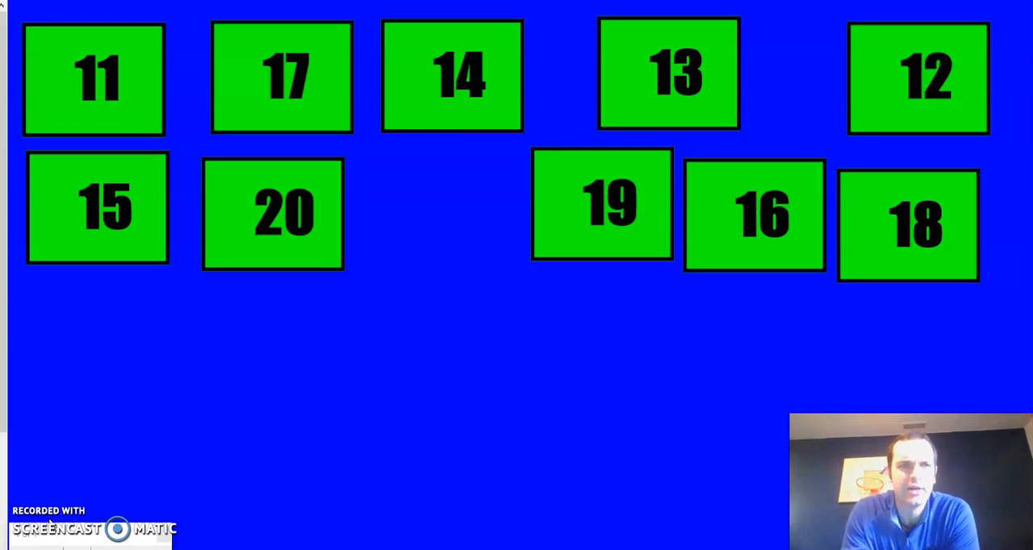
pyautogui.moveTo(133, 115)
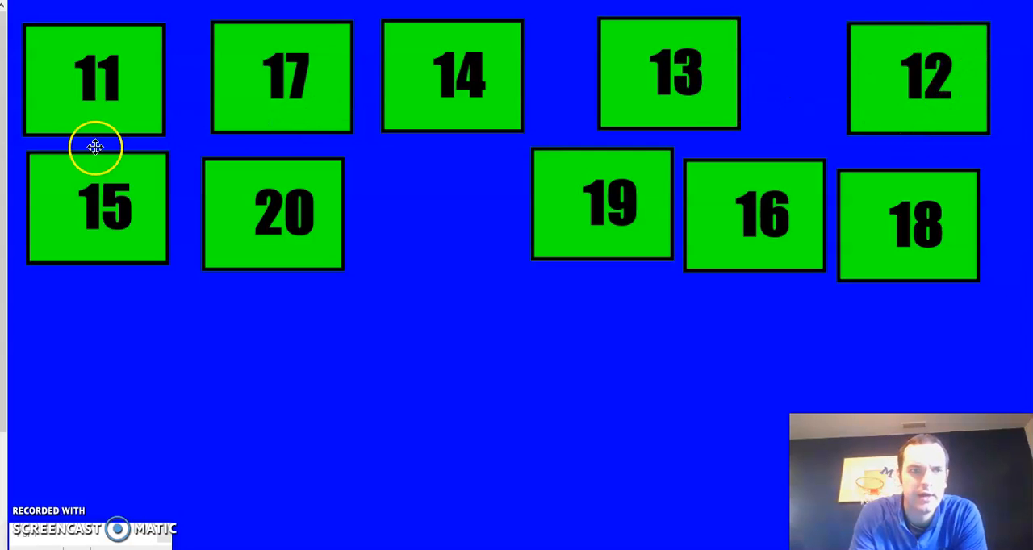
pyautogui.moveTo(309, 190)
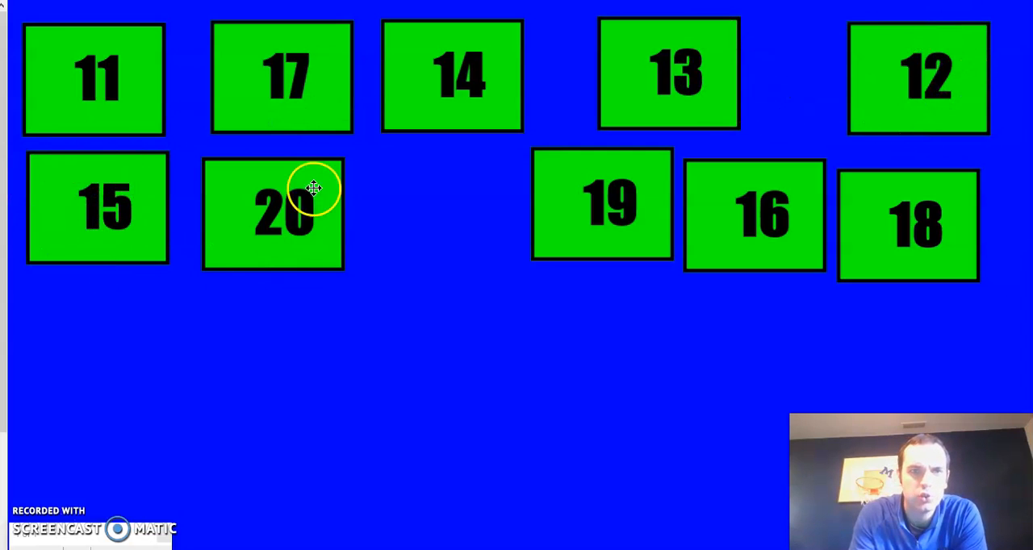
pyautogui.moveTo(827, 203)
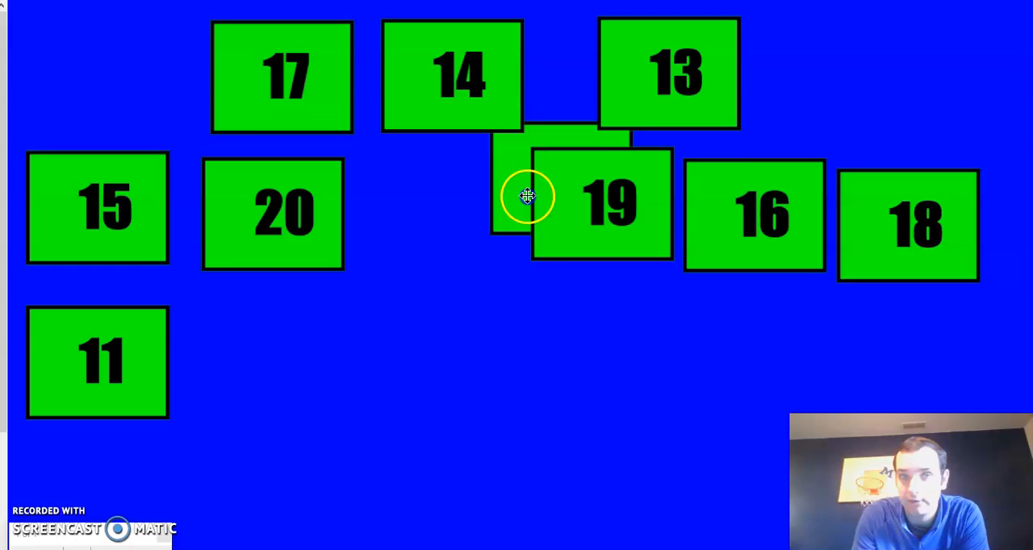
# Line up cards 12, 13, 14 and 15 after card 11 in the top row
pyautogui.moveTo(528, 196); pyautogui.dragTo(245, 362)
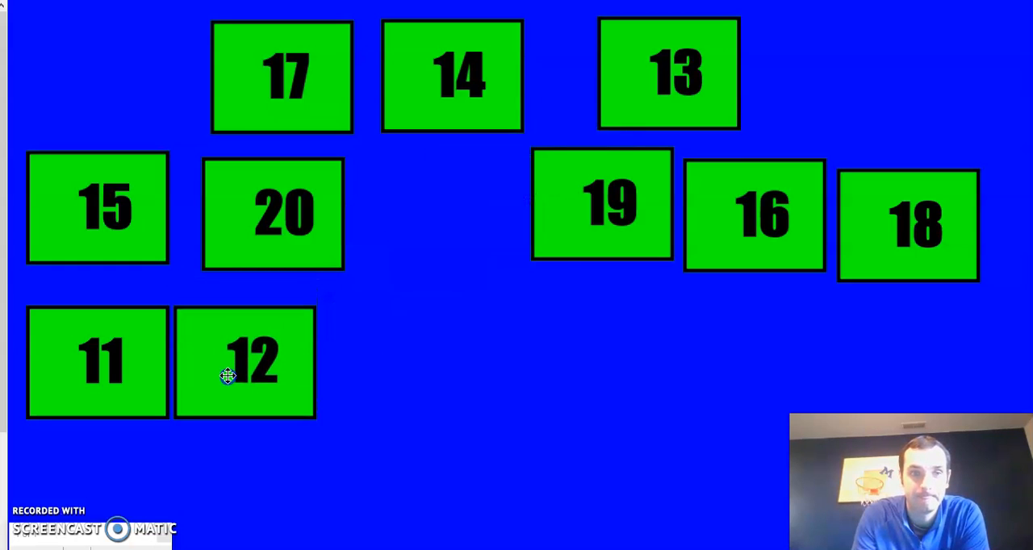
pyautogui.moveTo(668, 71); pyautogui.dragTo(434, 359)
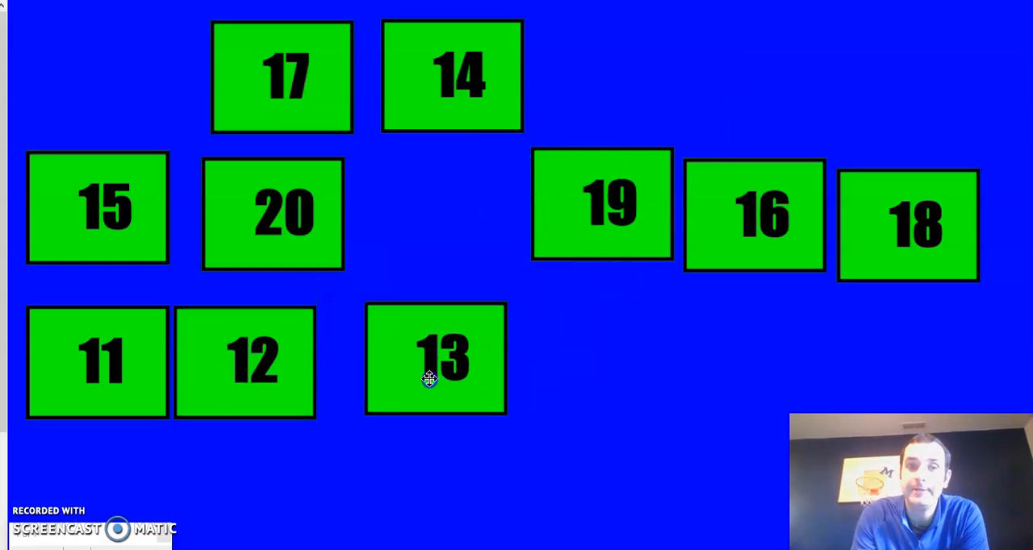
pyautogui.moveTo(436, 359); pyautogui.dragTo(394, 359)
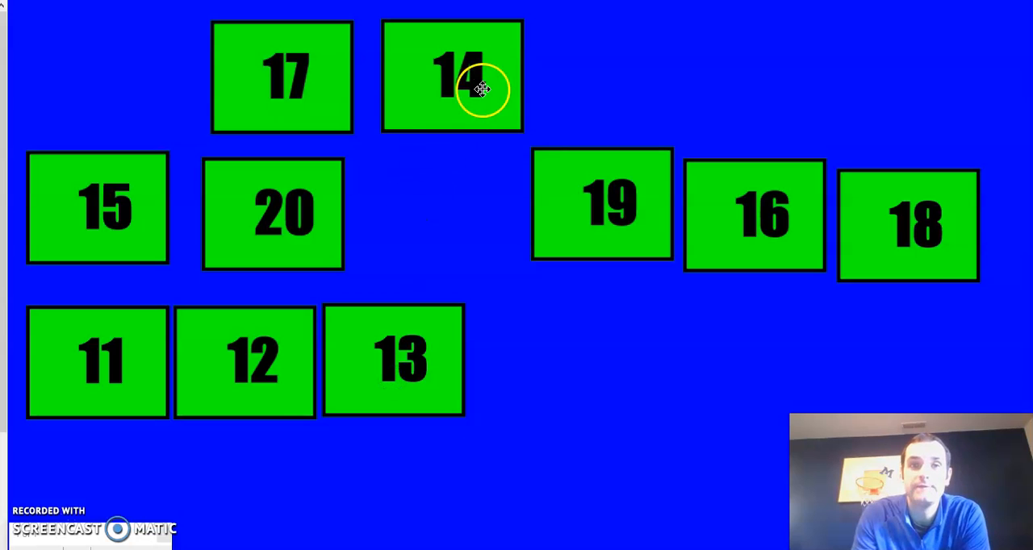
pyautogui.moveTo(452, 76); pyautogui.dragTo(540, 359)
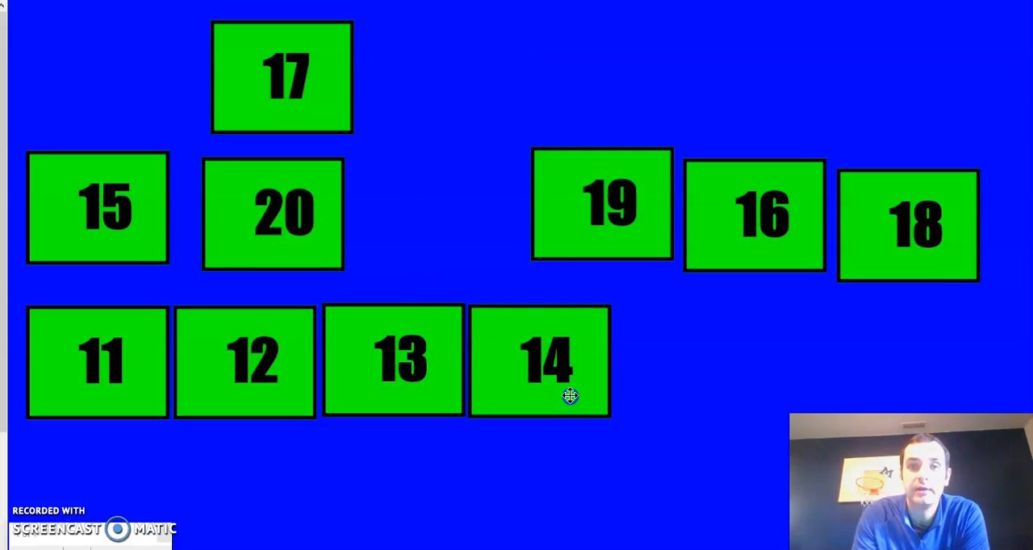
pyautogui.moveTo(97, 208); pyautogui.dragTo(683, 359)
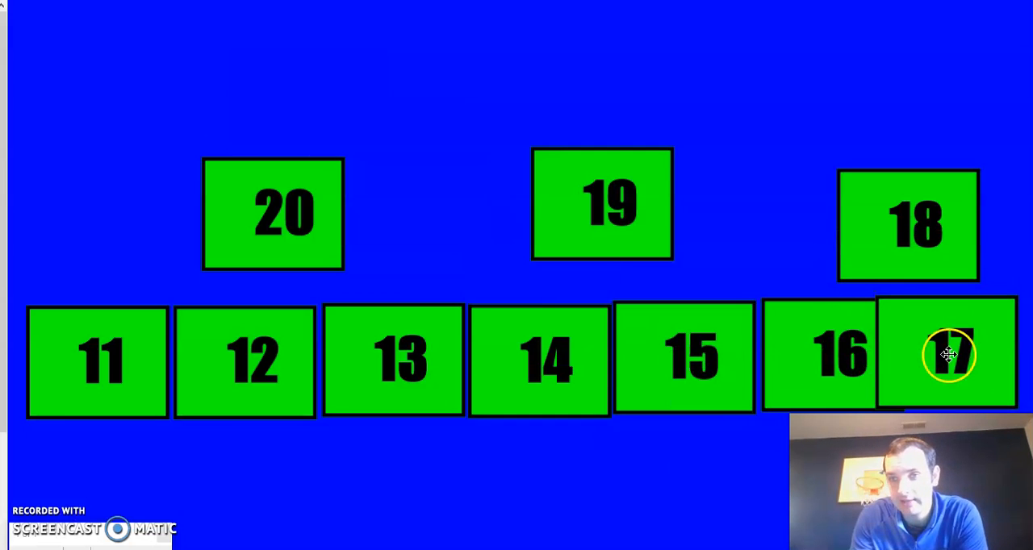
# Place cards 18, 19 and 20 in a second row beneath
pyautogui.moveTo(907, 224); pyautogui.dragTo(292, 476)
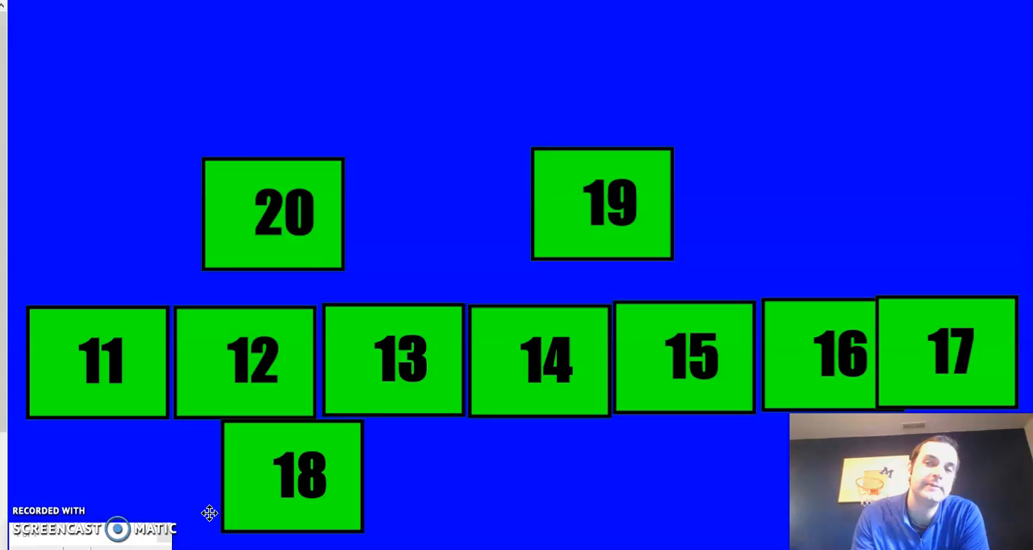
pyautogui.moveTo(601, 202); pyautogui.dragTo(436, 469)
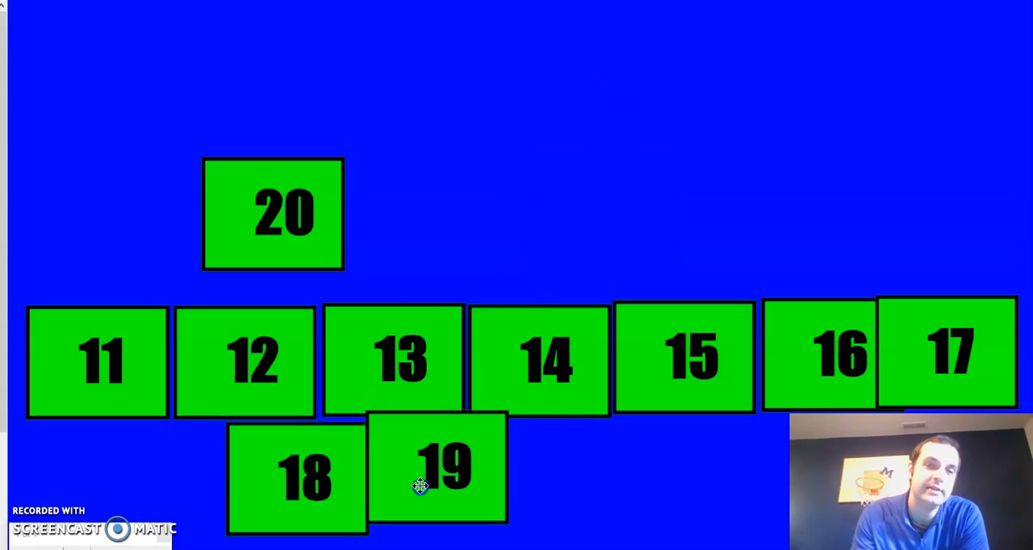
pyautogui.moveTo(273, 214); pyautogui.dragTo(456, 415)
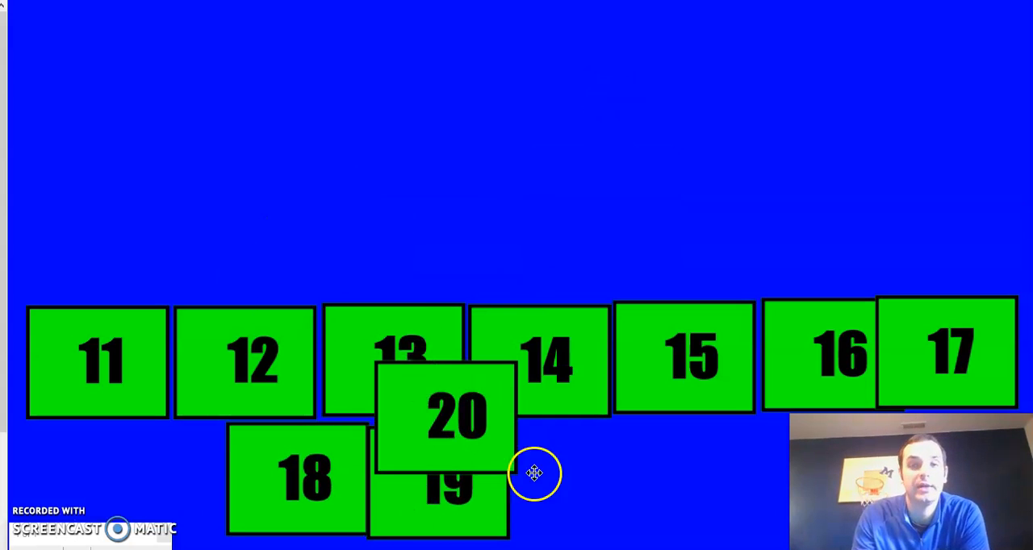
pyautogui.moveTo(456, 416); pyautogui.dragTo(594, 468)
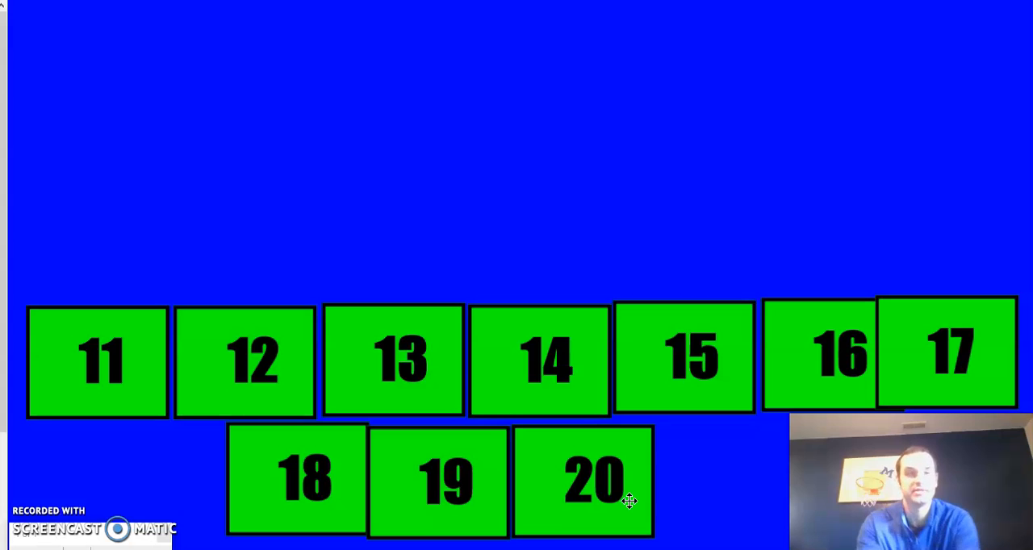
# Move card 12 and another card up toward the top, and shift card 20 slightly right
pyautogui.moveTo(244, 361); pyautogui.dragTo(382, 116)
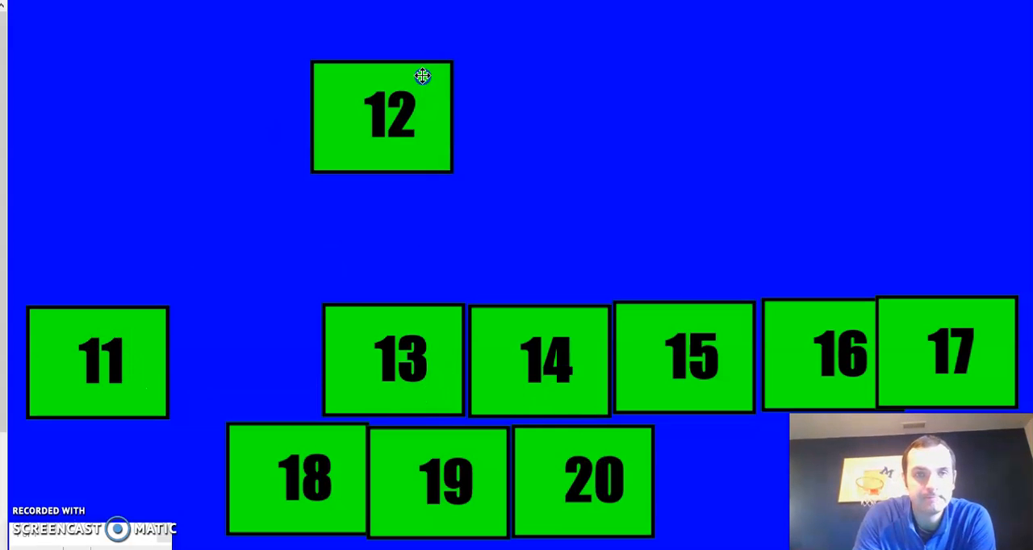
pyautogui.moveTo(583, 480); pyautogui.dragTo(532, 214)
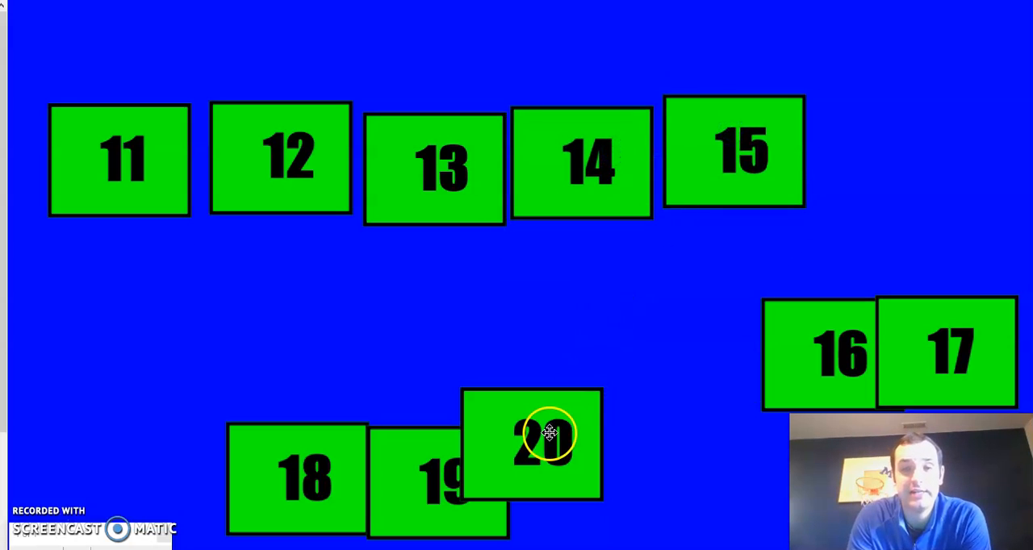
pyautogui.moveTo(533, 444); pyautogui.dragTo(605, 452)
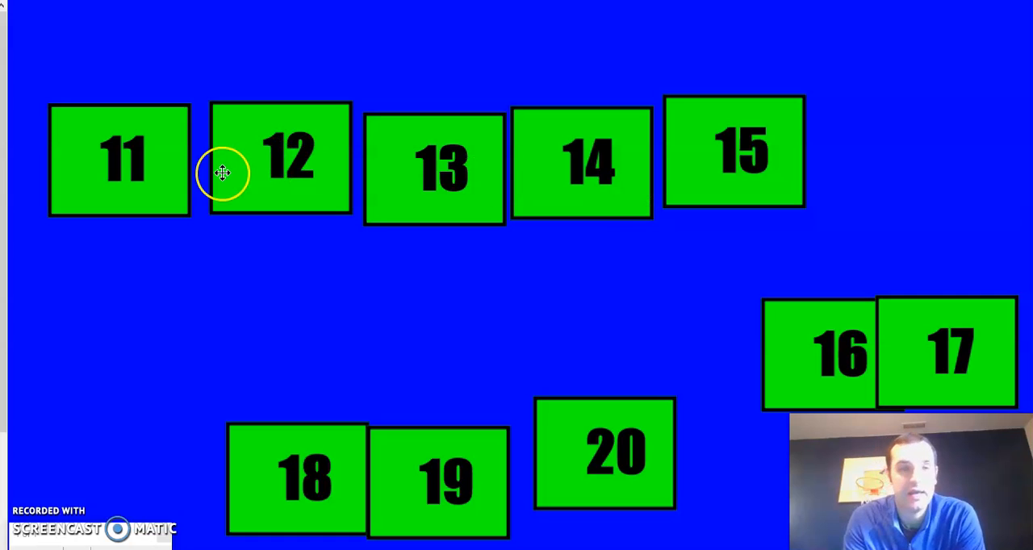
pyautogui.moveTo(47, 15)
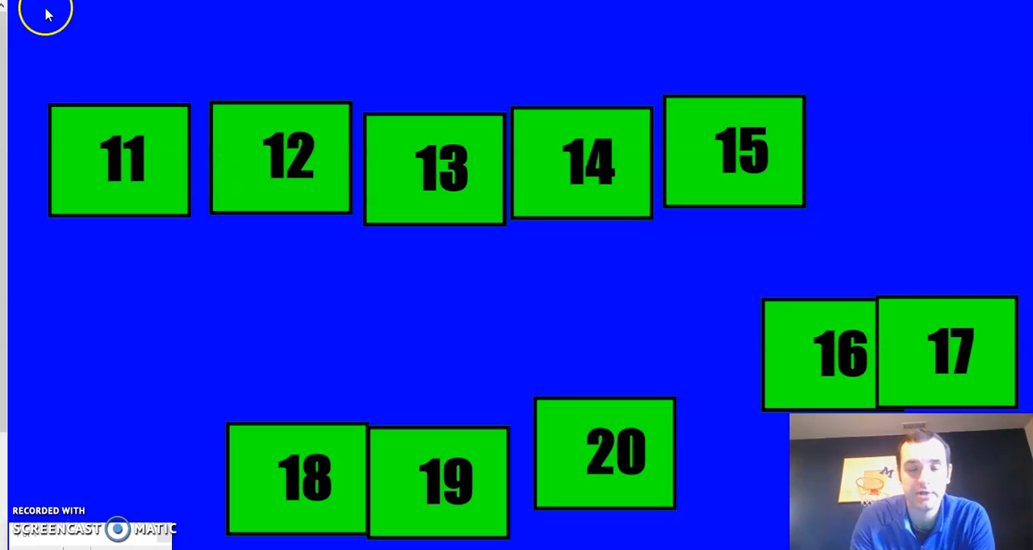
# Put cards 16, 15 and 14 left of card 17, then cards 11–13 above 18–20
pyautogui.moveTo(119, 158); pyautogui.dragTo(113, 396)
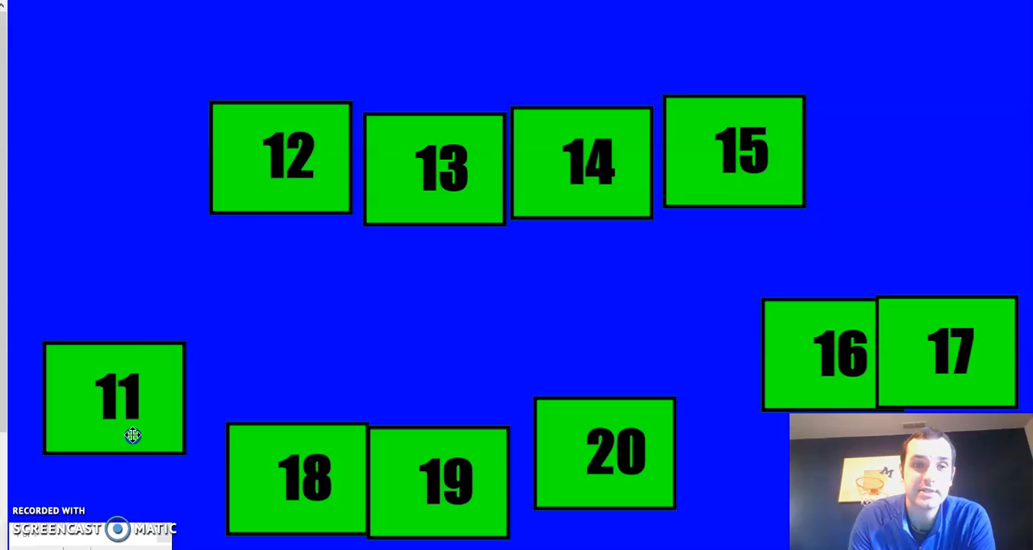
pyautogui.moveTo(280, 158); pyautogui.dragTo(262, 402)
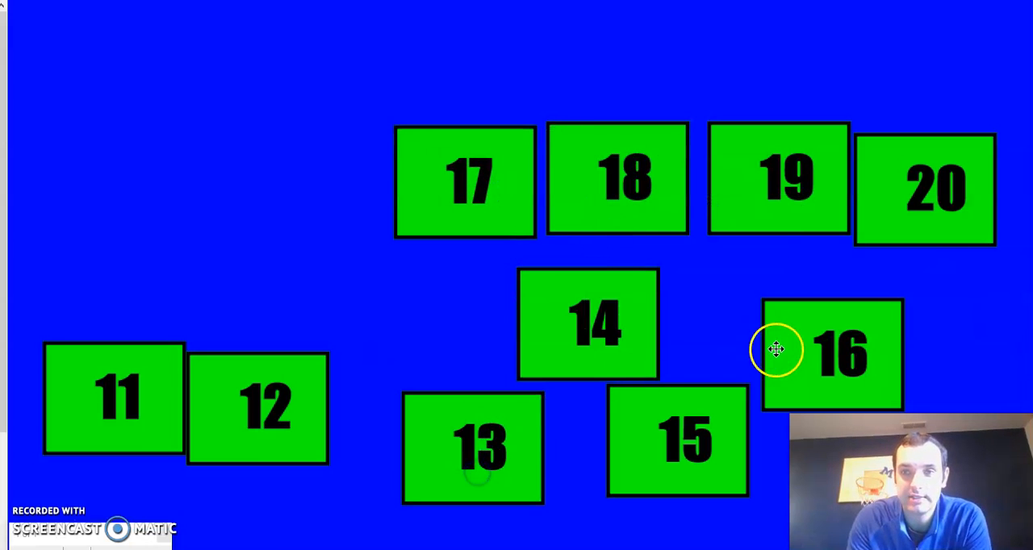
pyautogui.moveTo(832, 351); pyautogui.dragTo(326, 176)
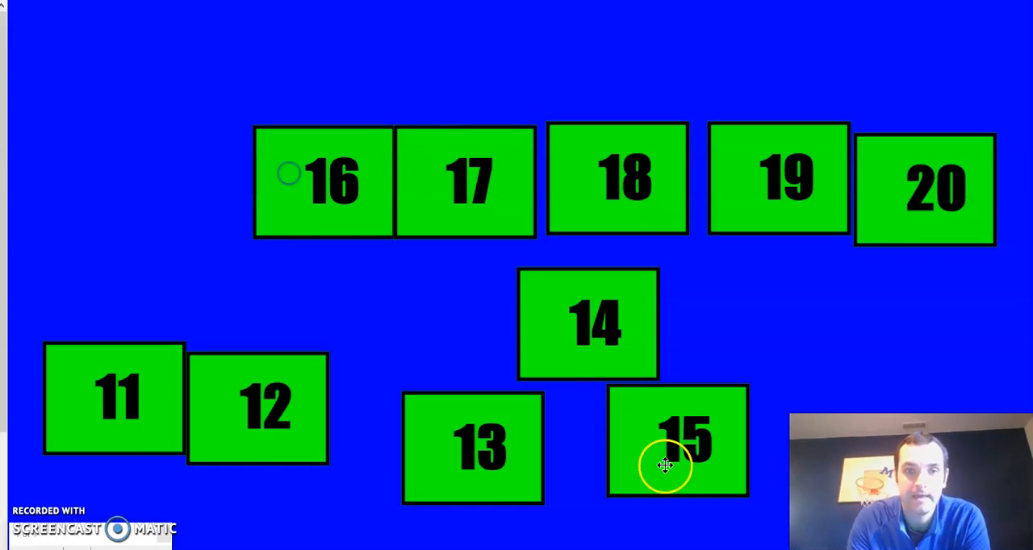
pyautogui.moveTo(677, 443); pyautogui.dragTo(192, 177)
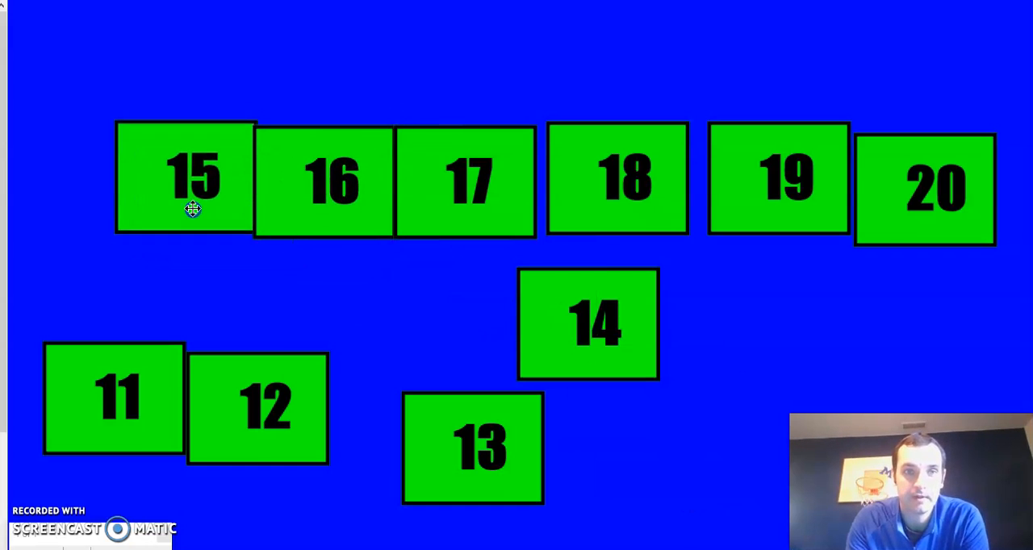
pyautogui.moveTo(588, 323); pyautogui.dragTo(57, 141)
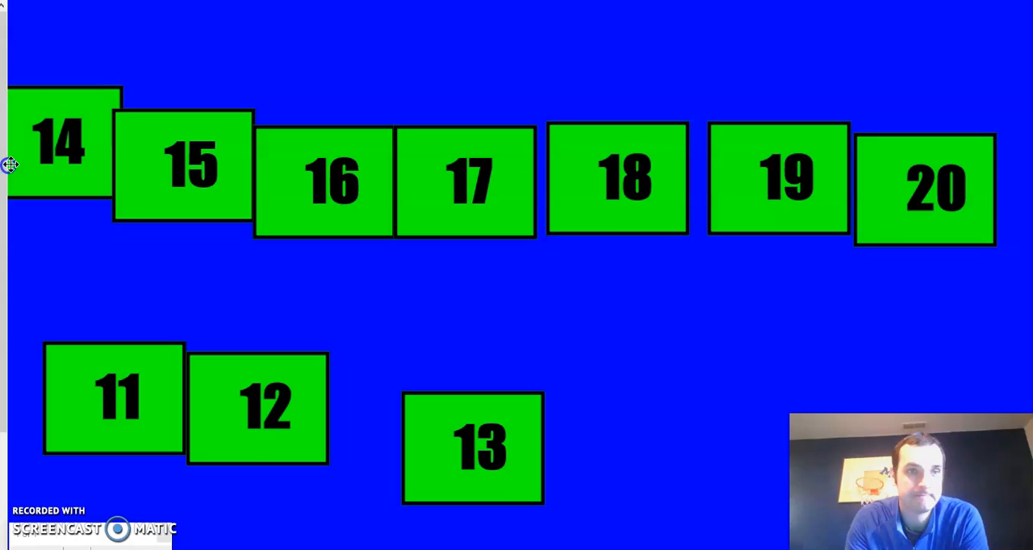
pyautogui.moveTo(473, 448); pyautogui.dragTo(710, 130)
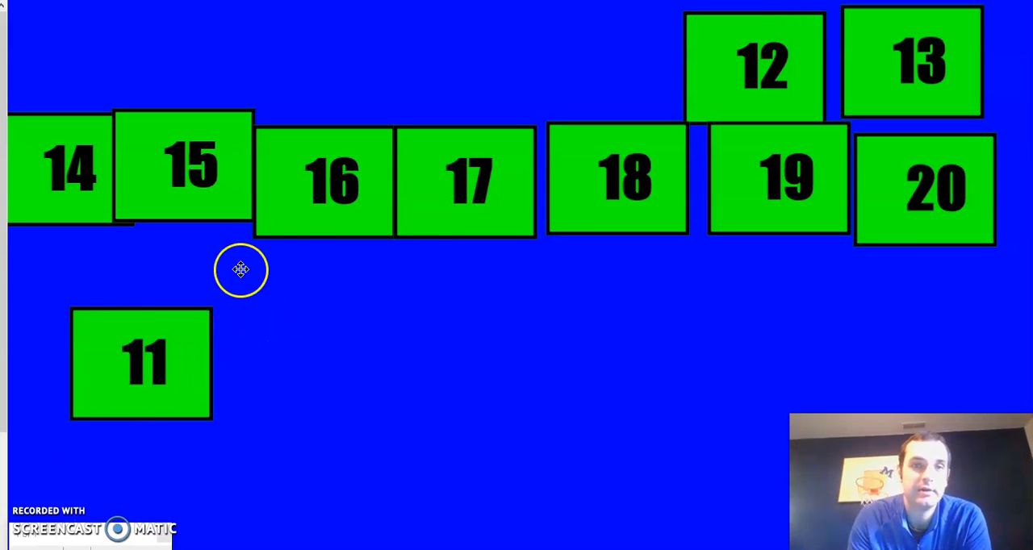
pyautogui.moveTo(141, 363); pyautogui.dragTo(617, 45)
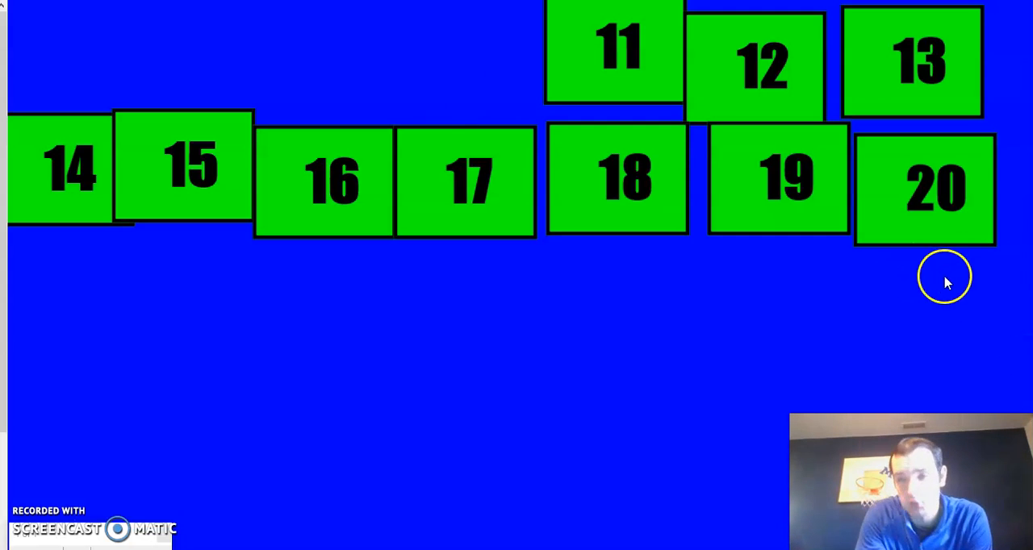
pyautogui.moveTo(941, 203)
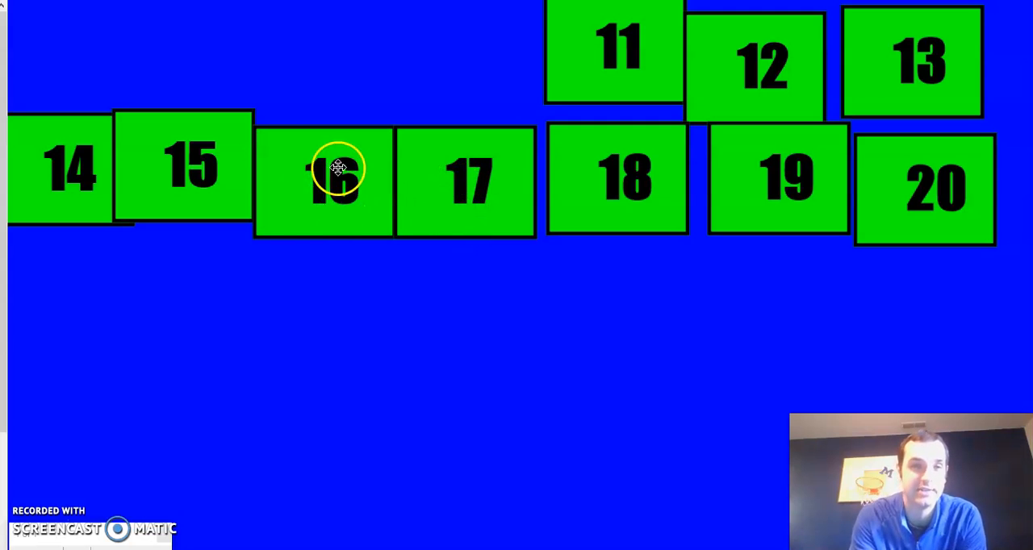
pyautogui.moveTo(69, 218)
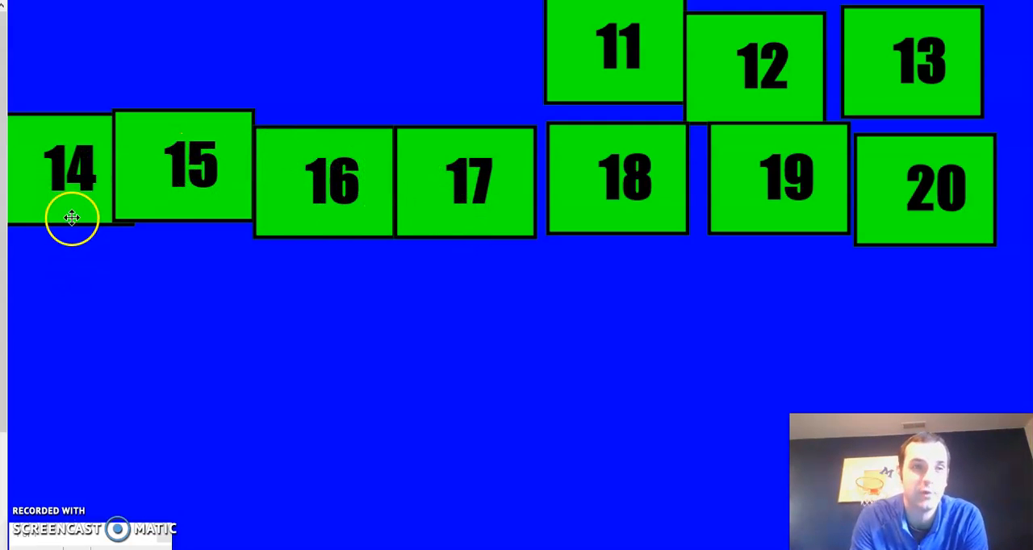
pyautogui.moveTo(892, 100)
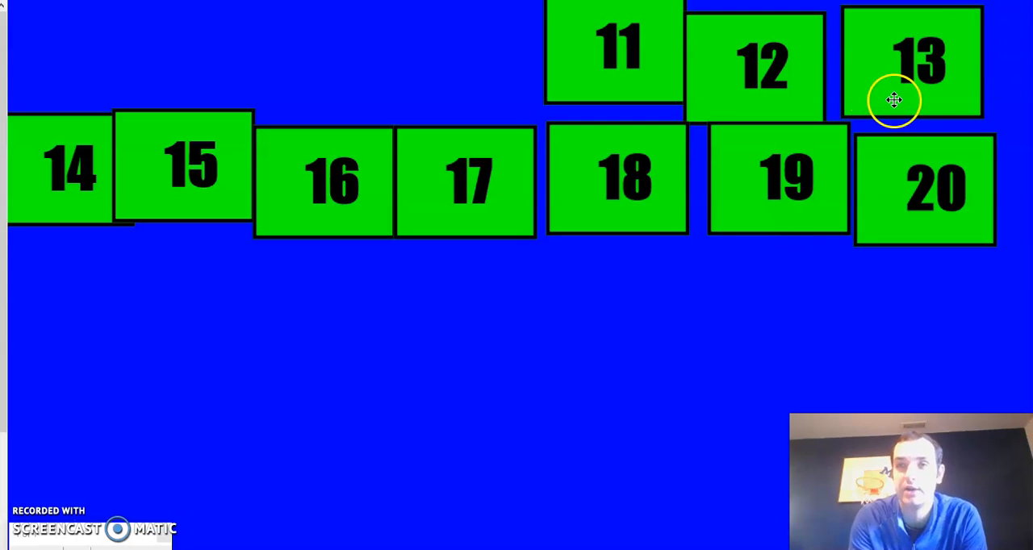
pyautogui.moveTo(646, 21)
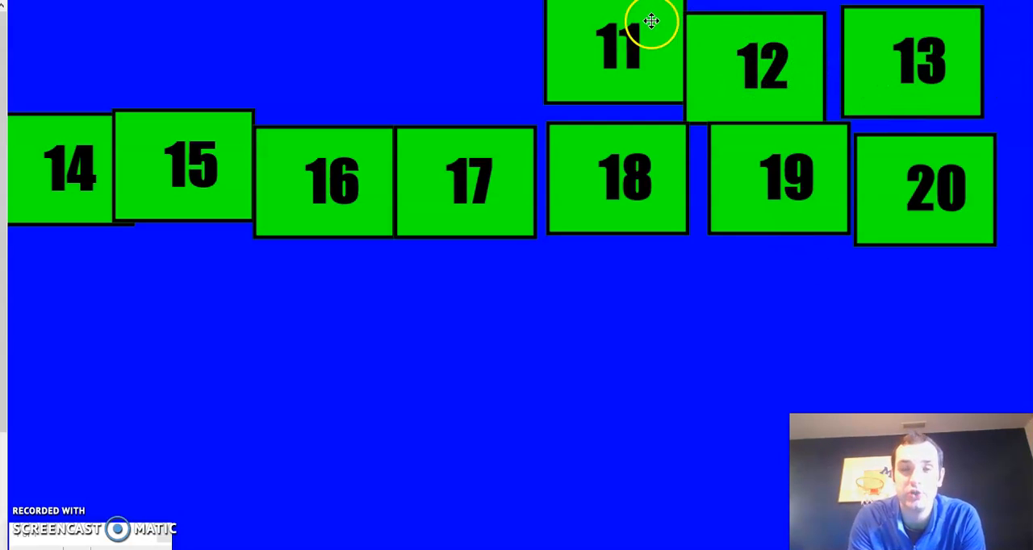
pyautogui.moveTo(934, 198)
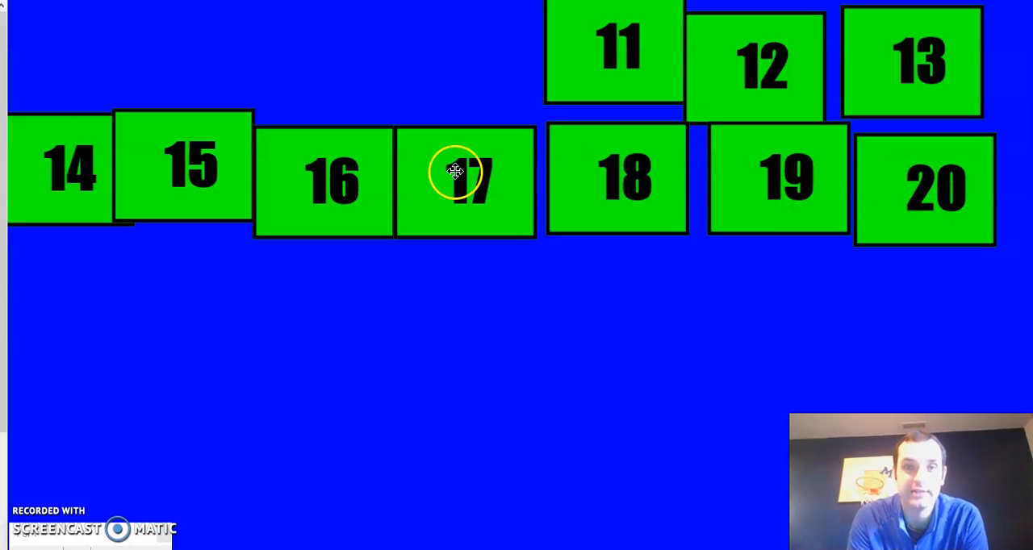
pyautogui.moveTo(618, 18)
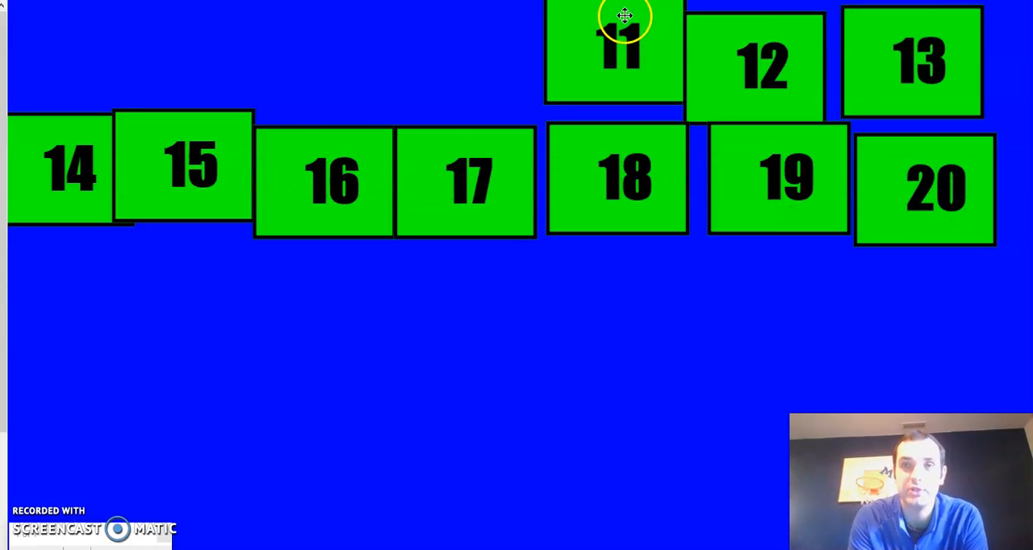
pyautogui.moveTo(526, 210)
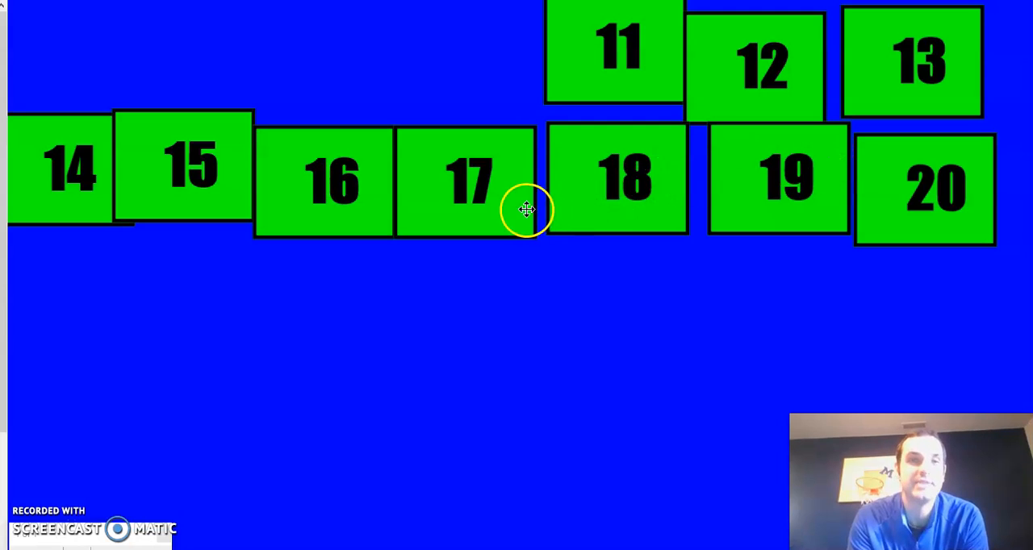
pyautogui.moveTo(498, 141)
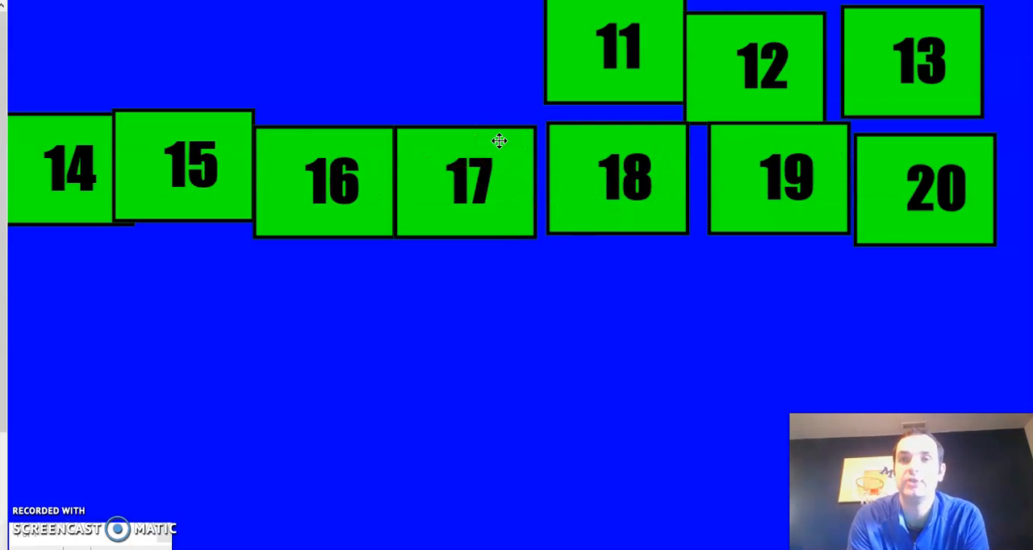
pyautogui.moveTo(621, 238)
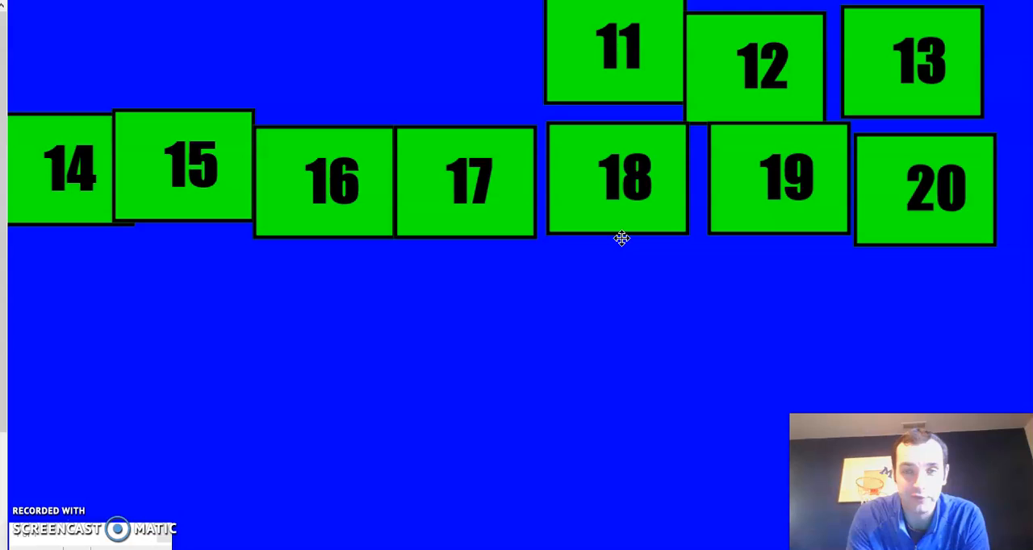